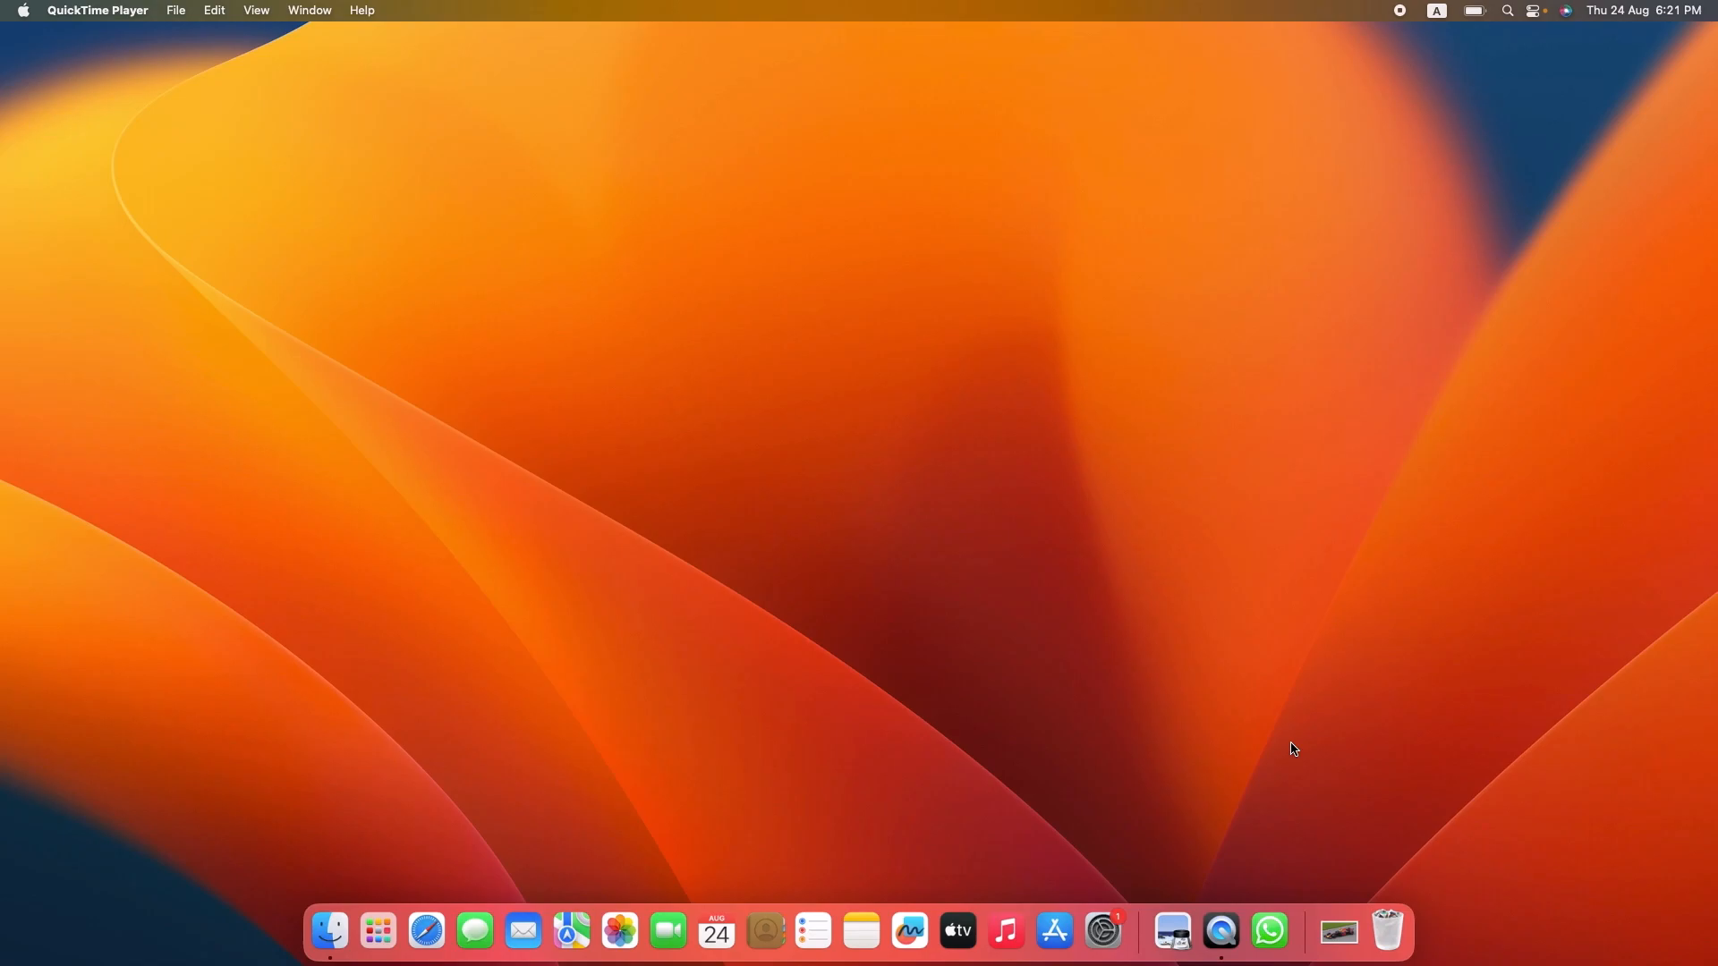
pyautogui.moveTo(327, 930)
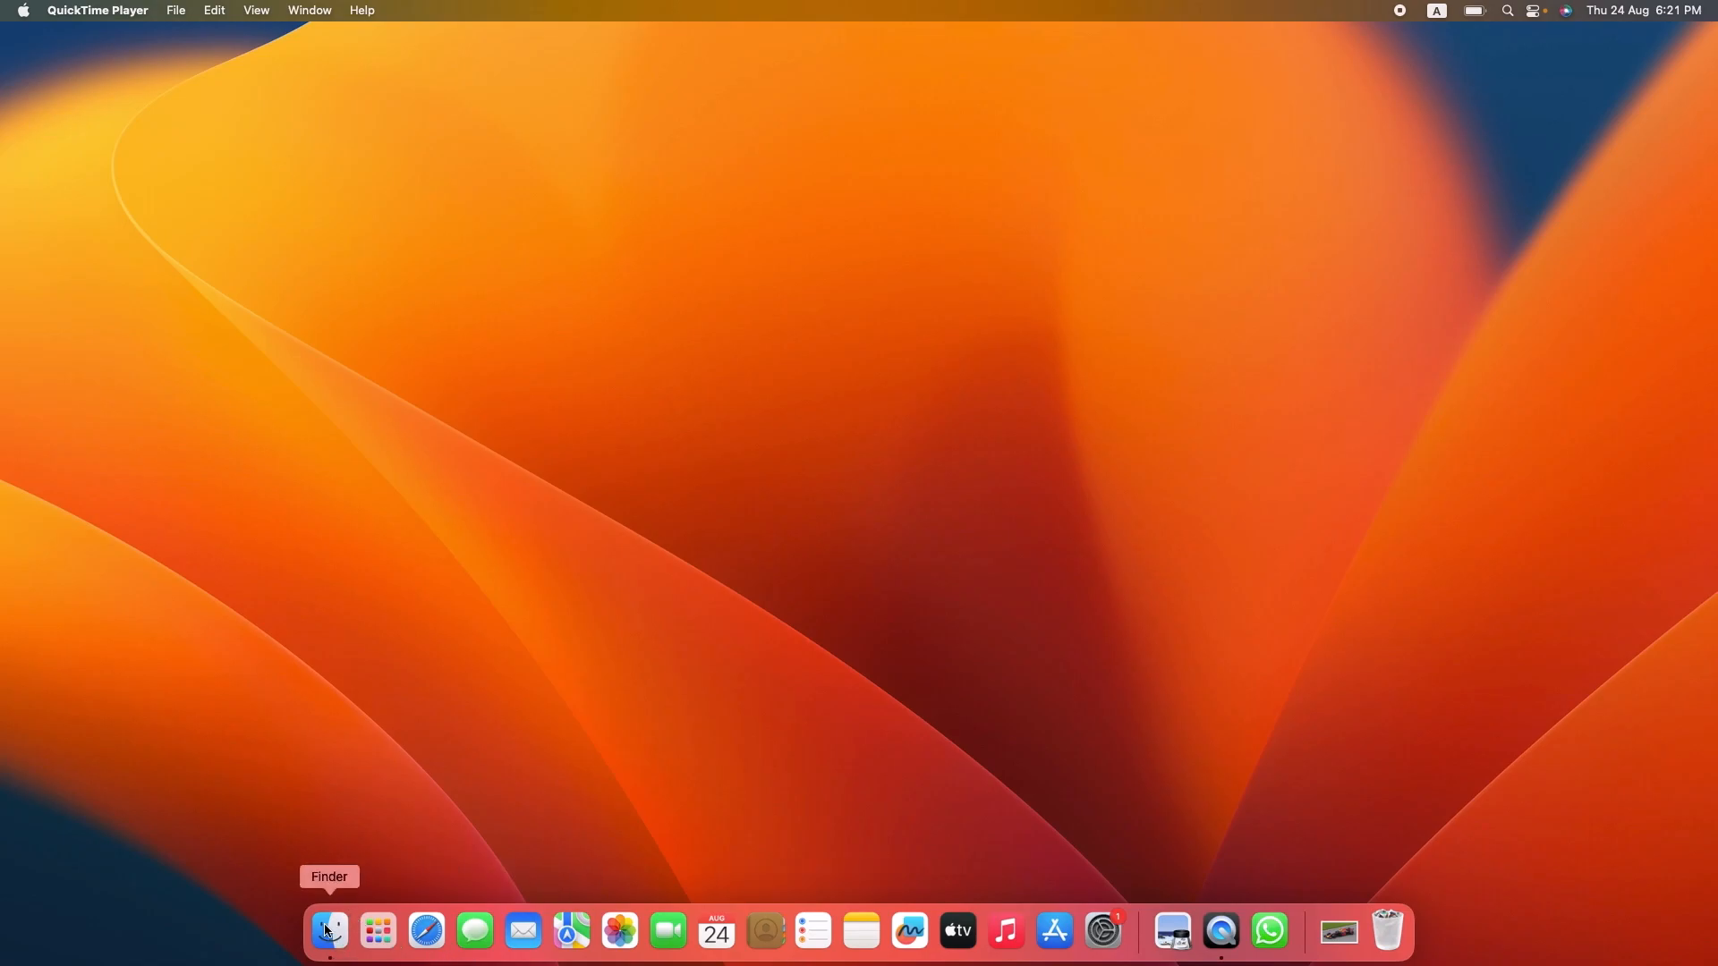
# Step: Open a Finder window from the Dock, landing on Recents
pyautogui.click(332, 931)
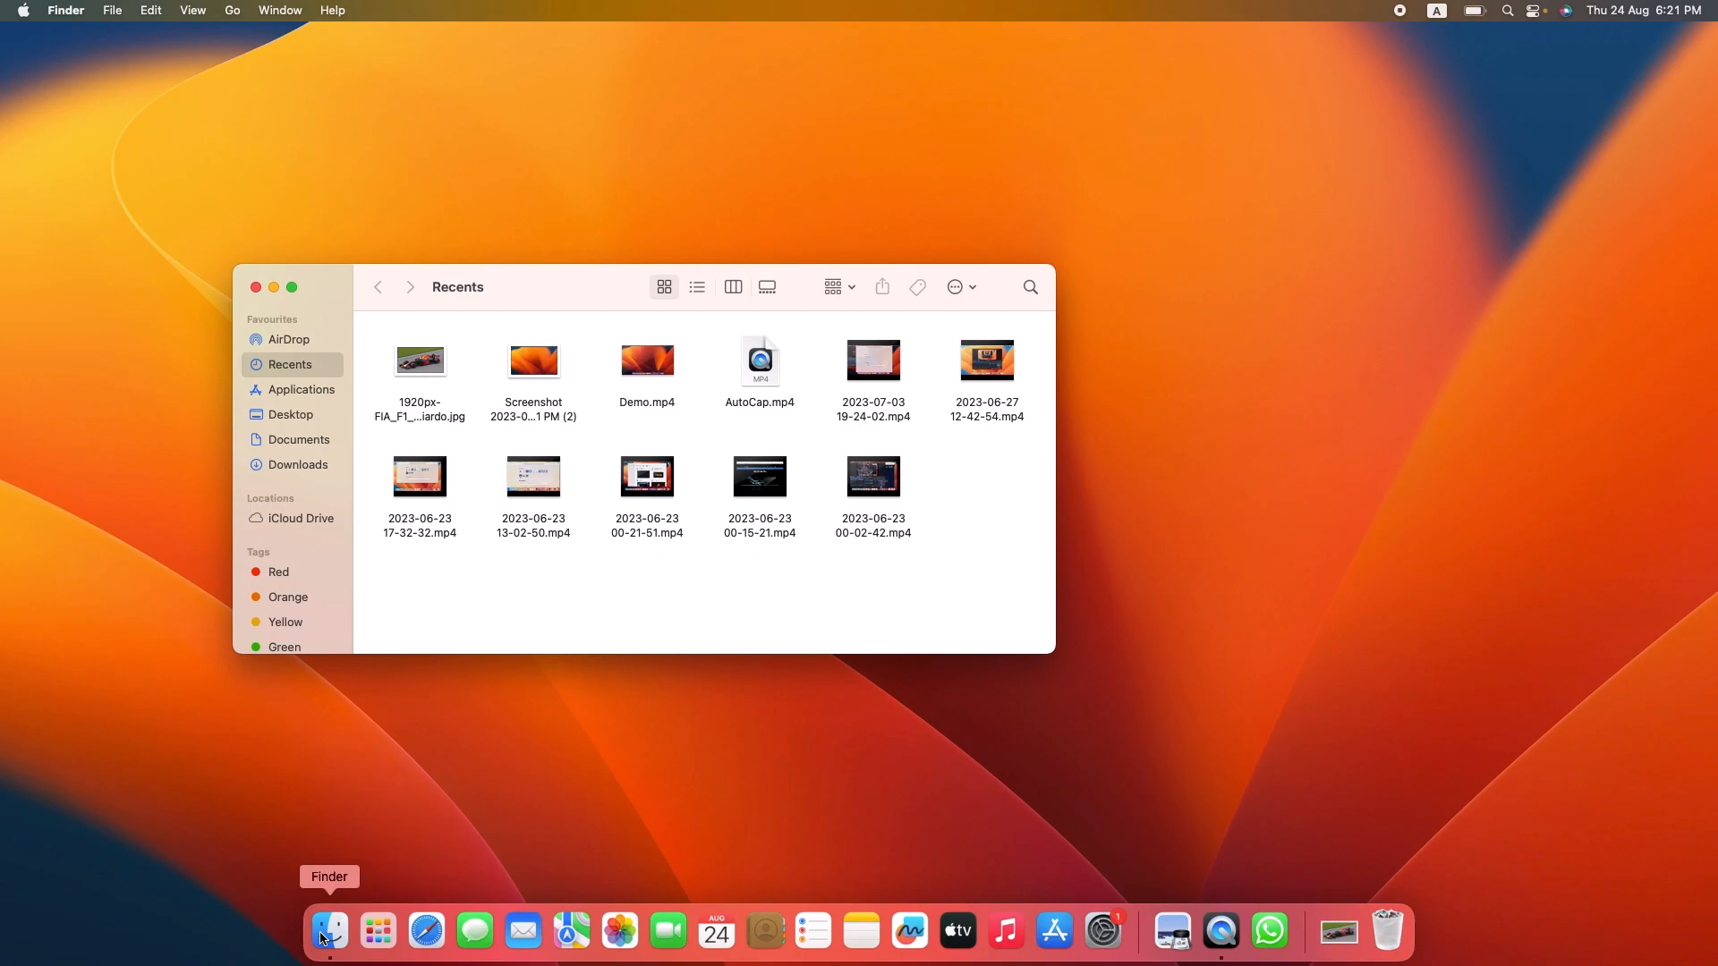
pyautogui.moveTo(323, 393)
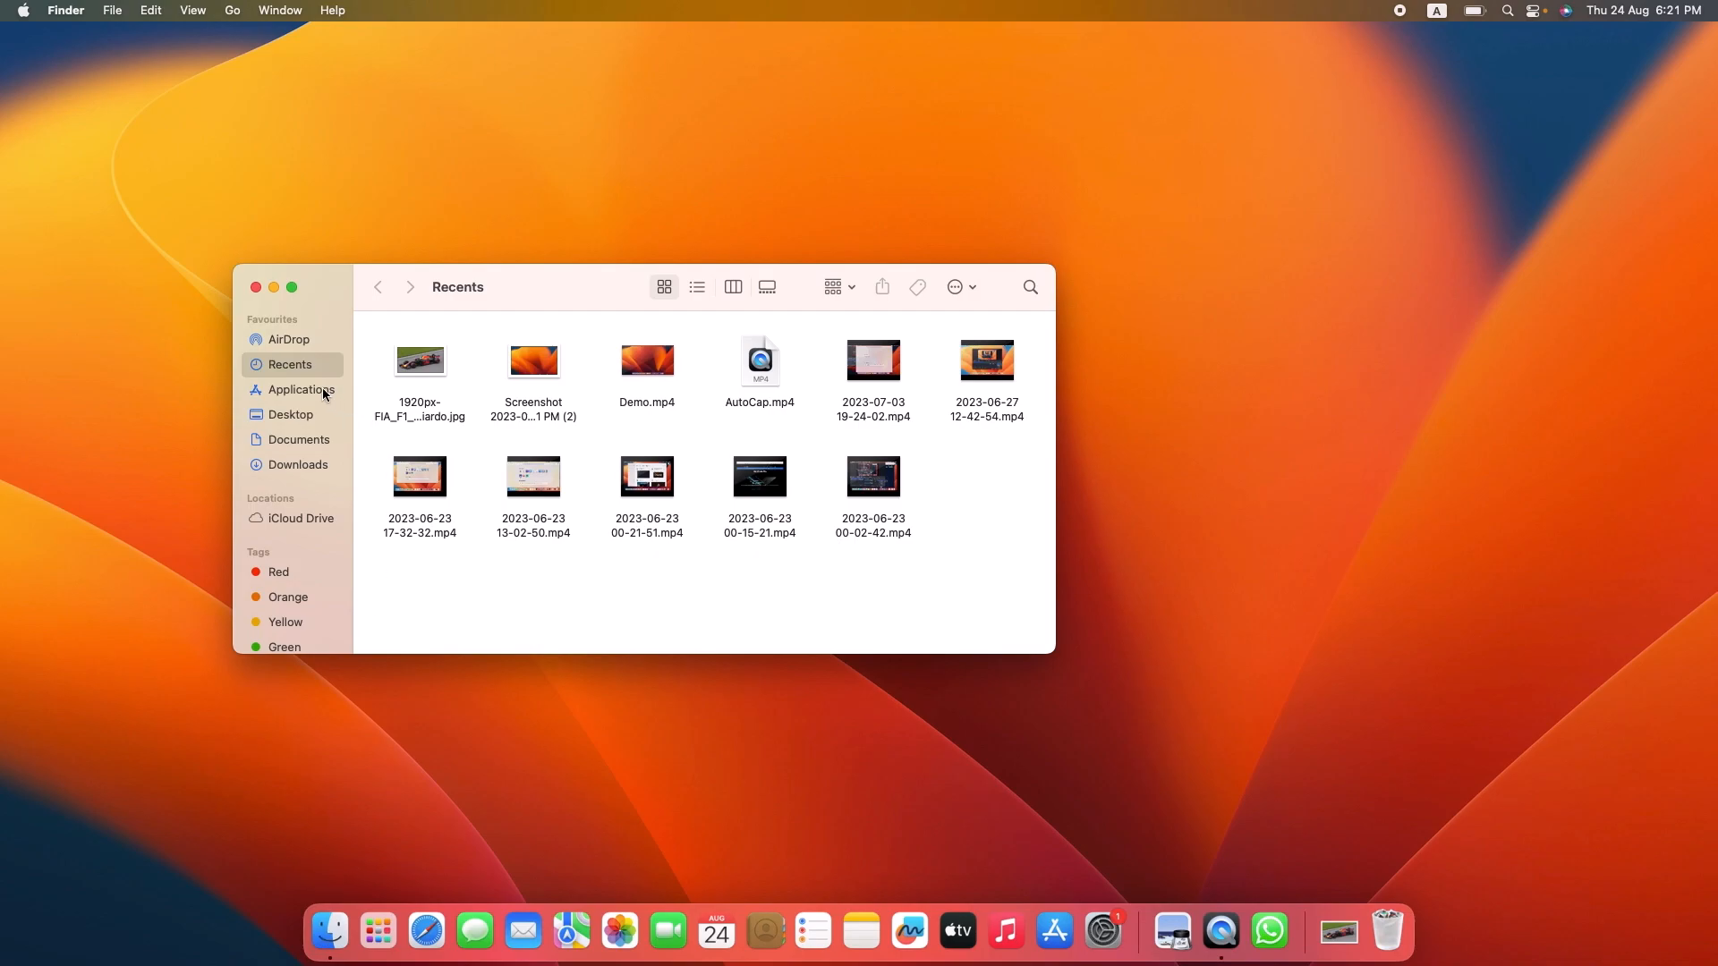
# Step: Show Applications in an enlarged Finder window and select WhatsApp
pyautogui.click(300, 390)
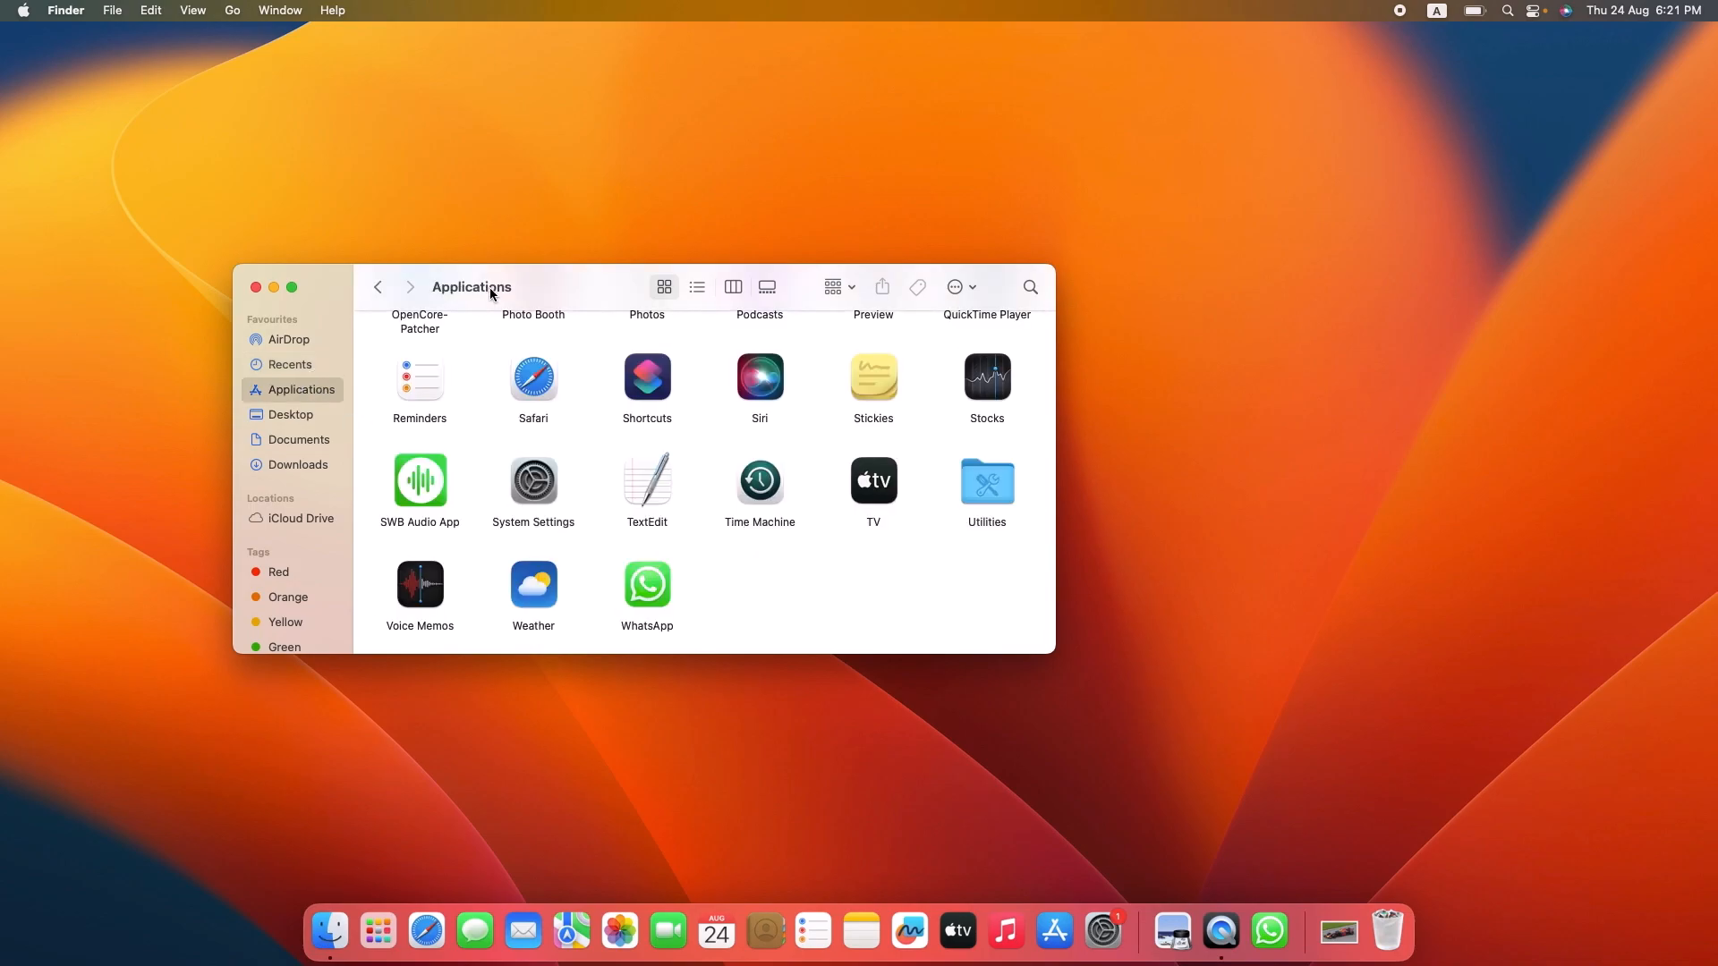
pyautogui.moveTo(491, 286); pyautogui.dragTo(679, 244)
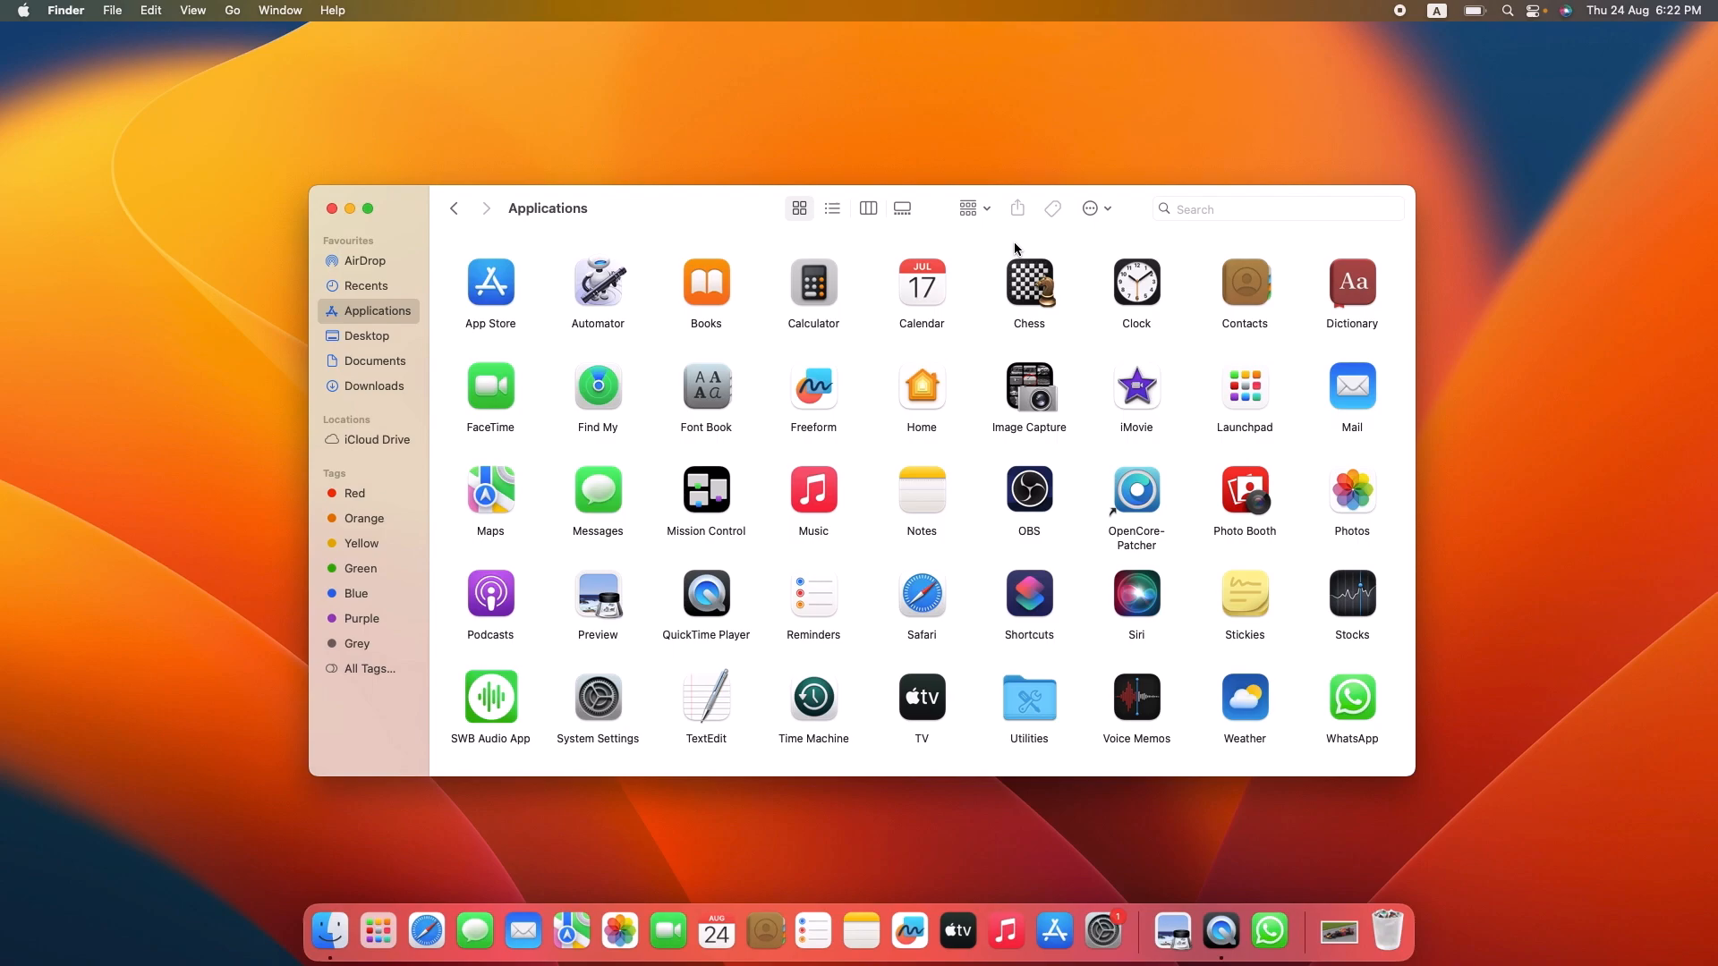
pyautogui.moveTo(1376, 726)
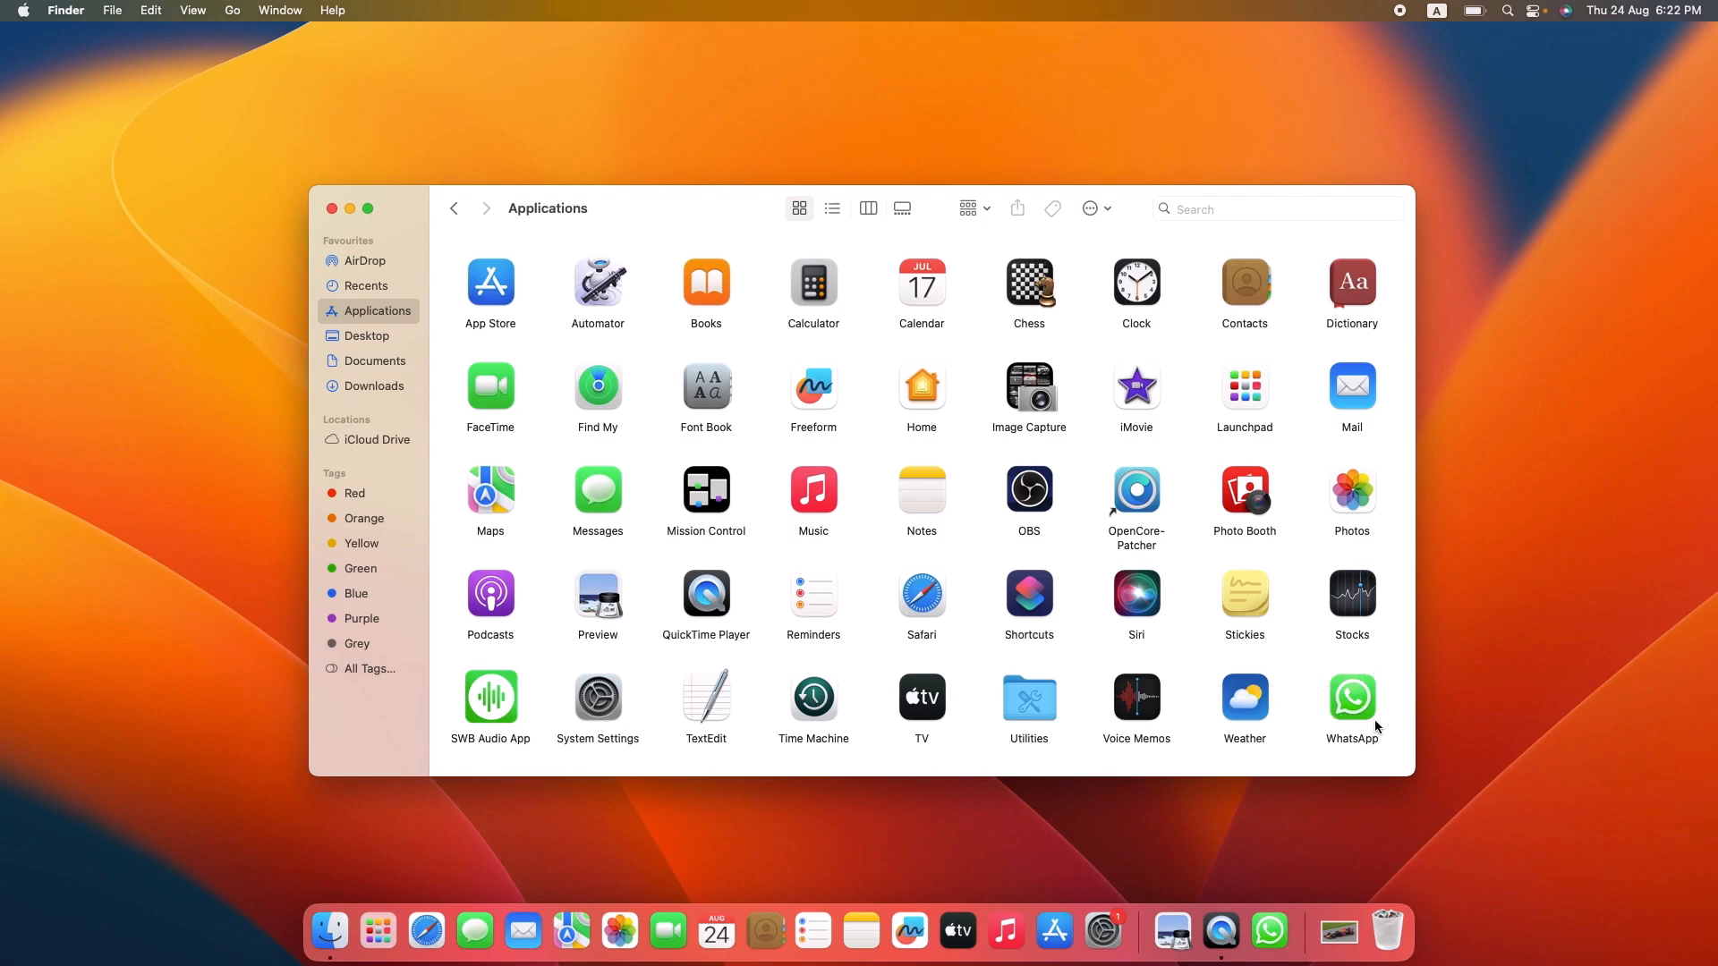
pyautogui.moveTo(1354, 707)
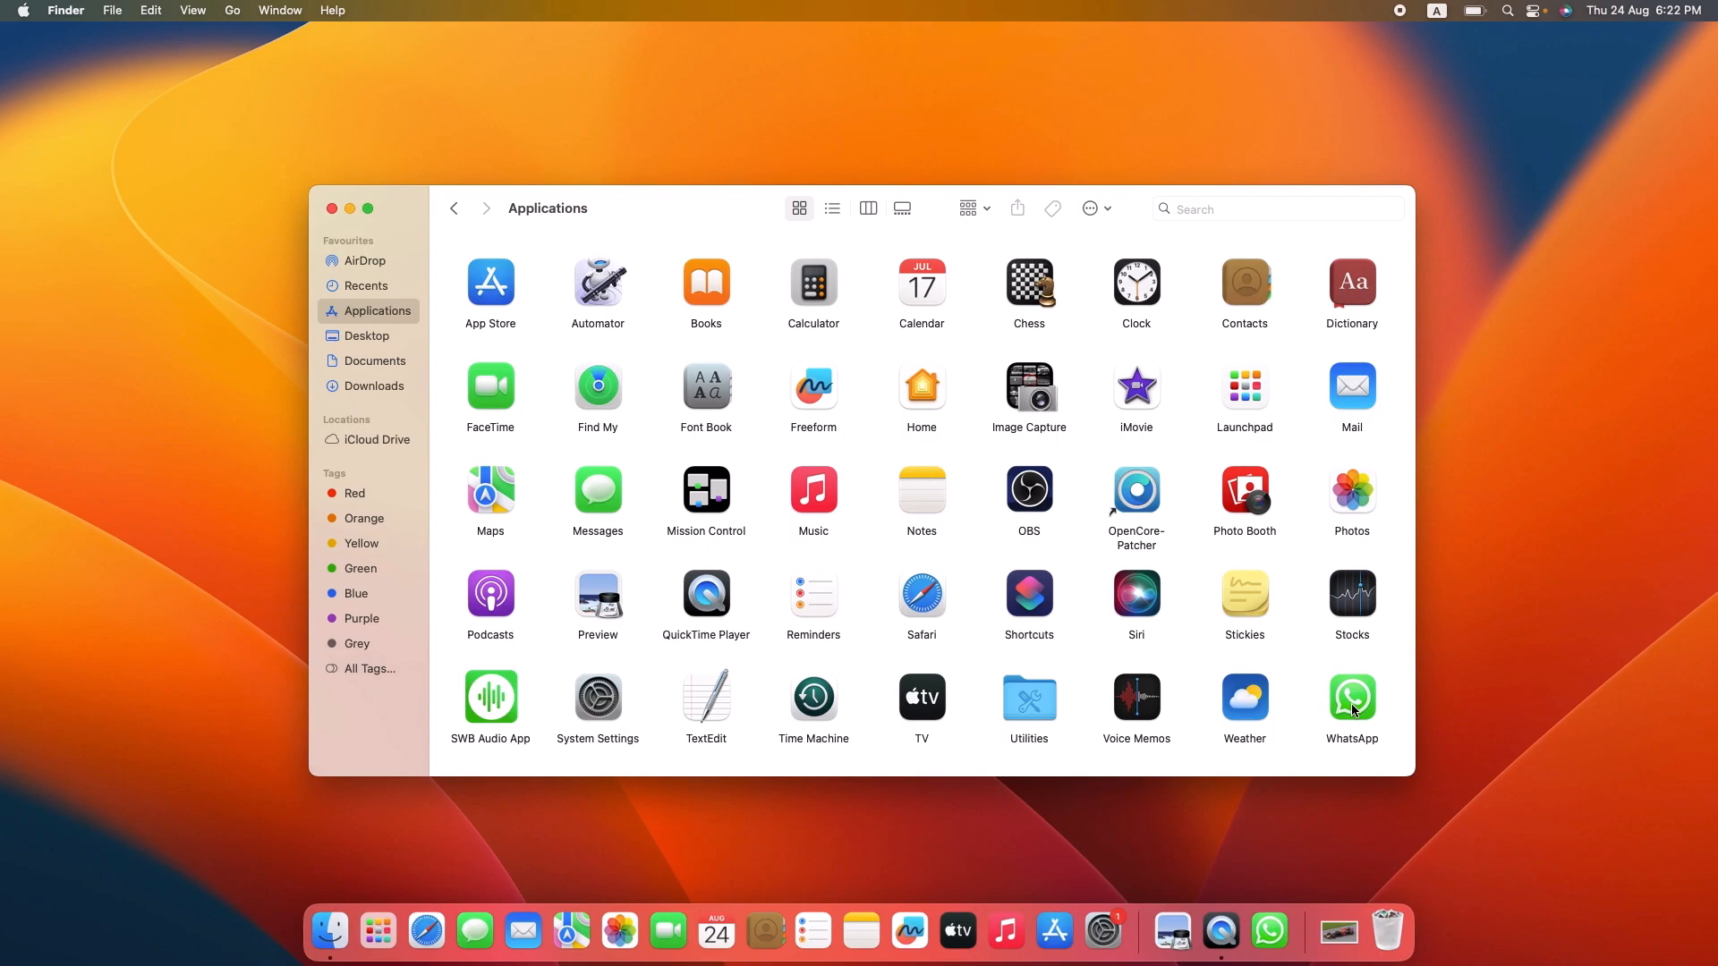
pyautogui.click(1352, 698)
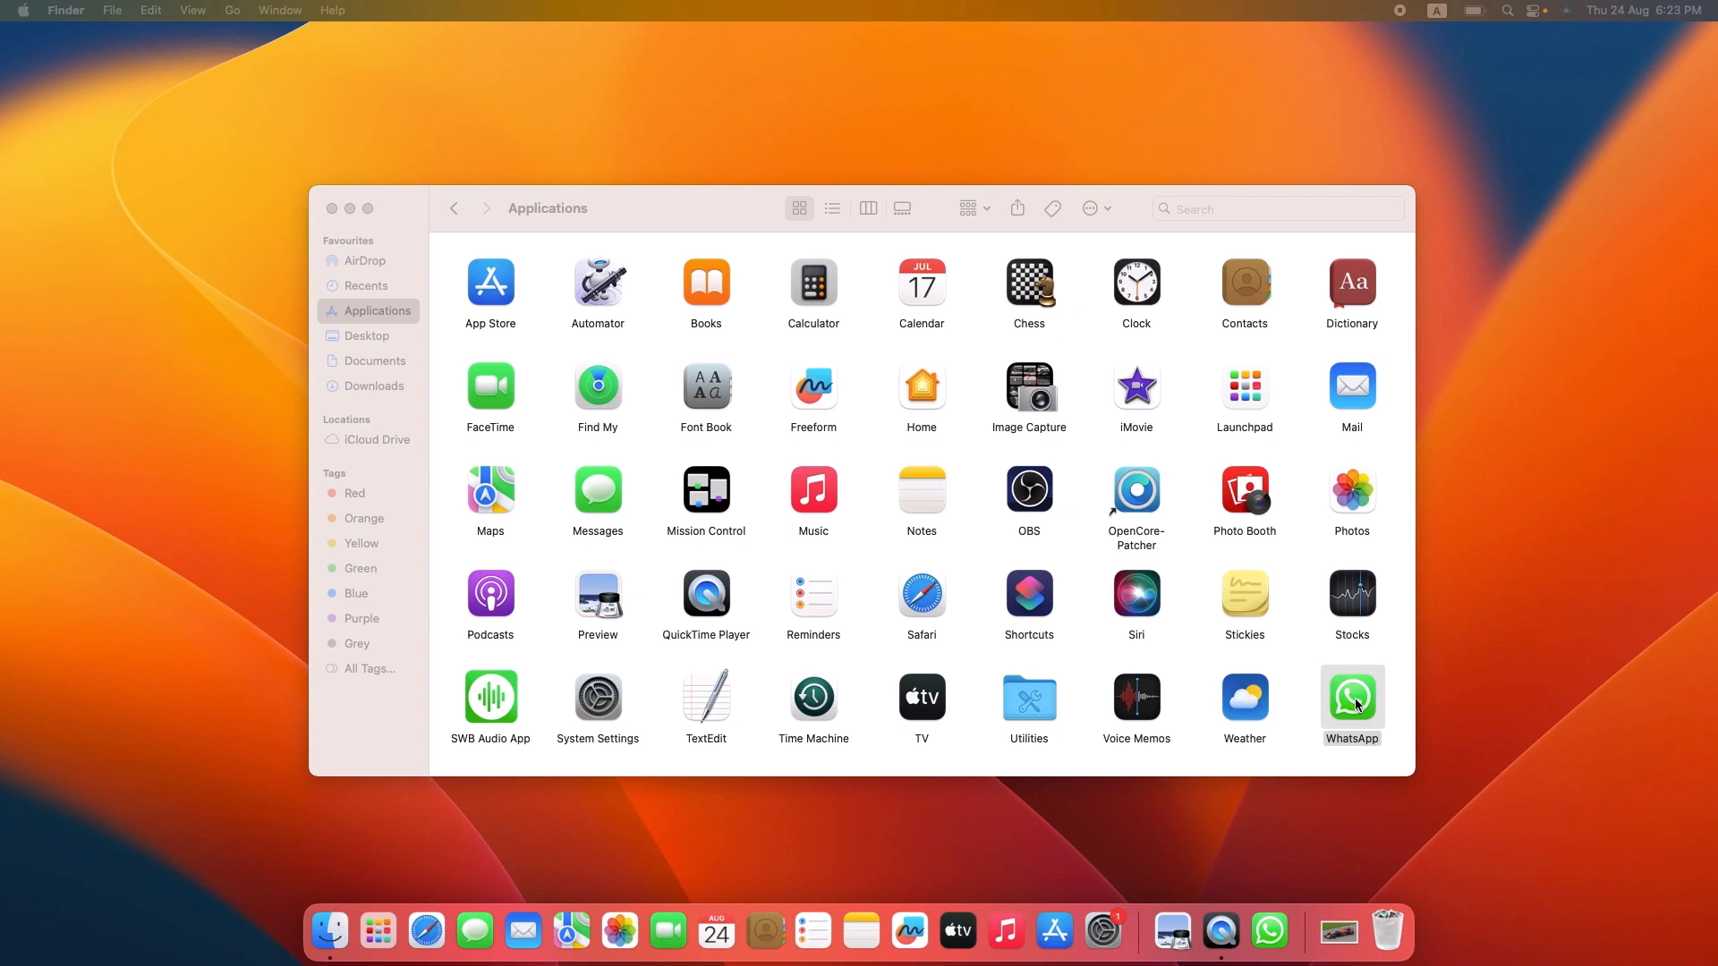
# Step: Move the WhatsApp app to the Bin via its context menu
pyautogui.rightClick(1352, 697)
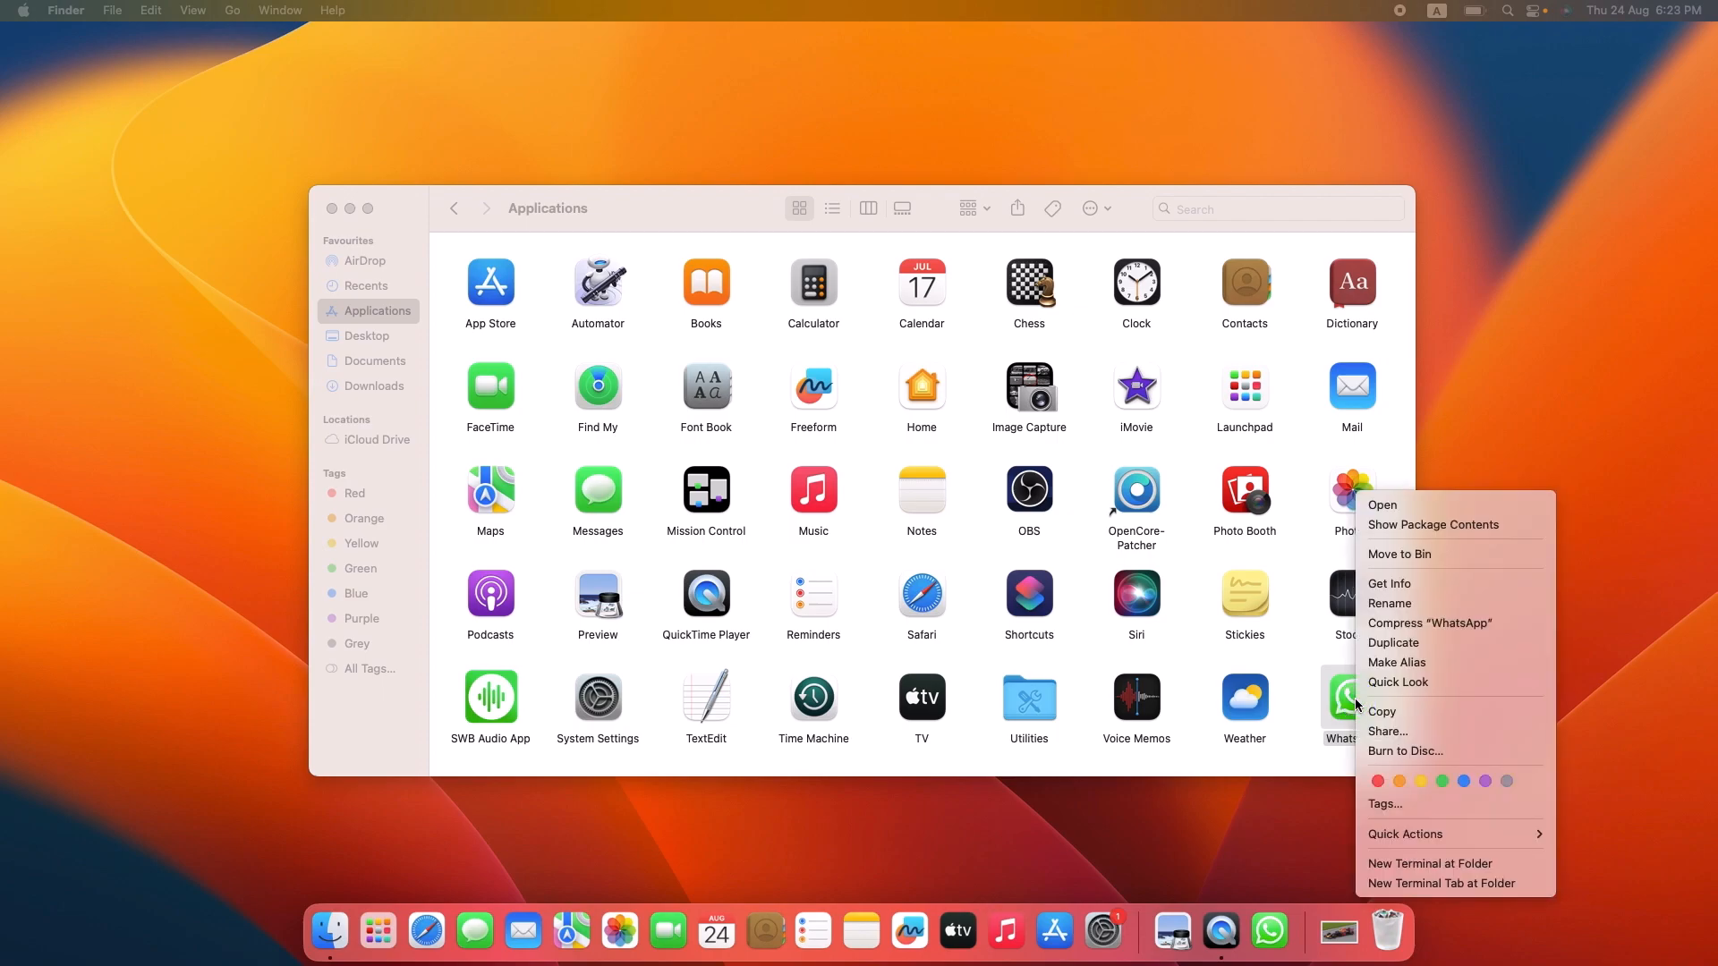
pyautogui.moveTo(1390, 584)
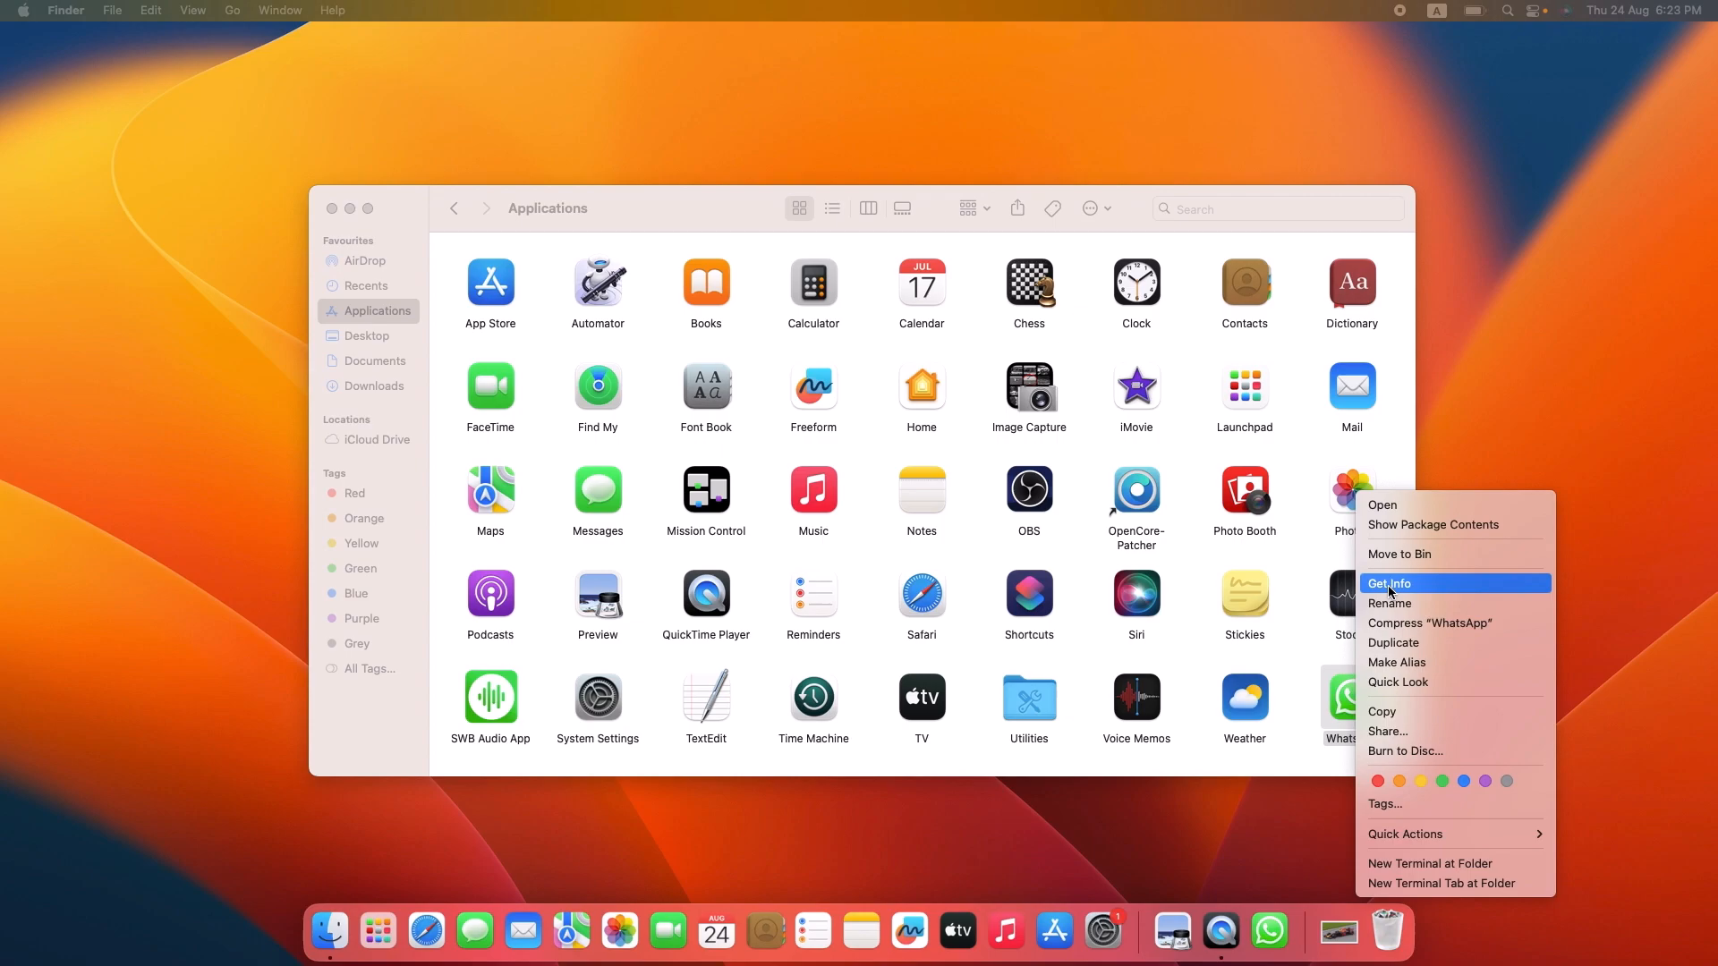
pyautogui.moveTo(1431, 555)
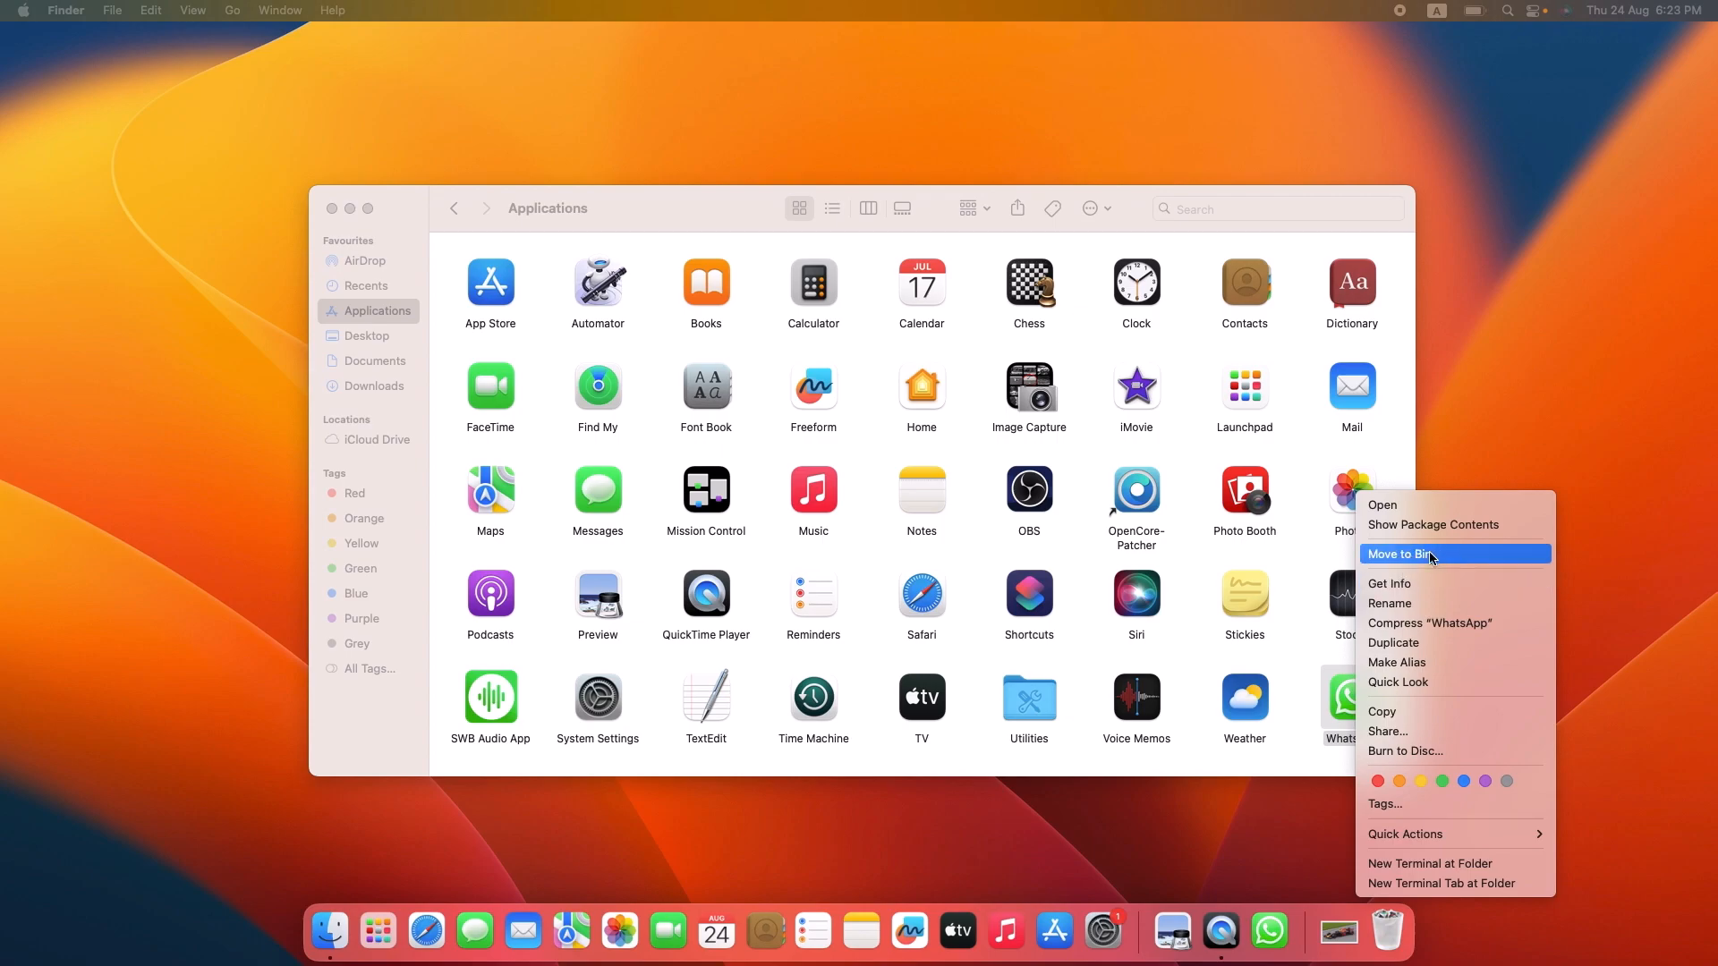
pyautogui.click(1408, 553)
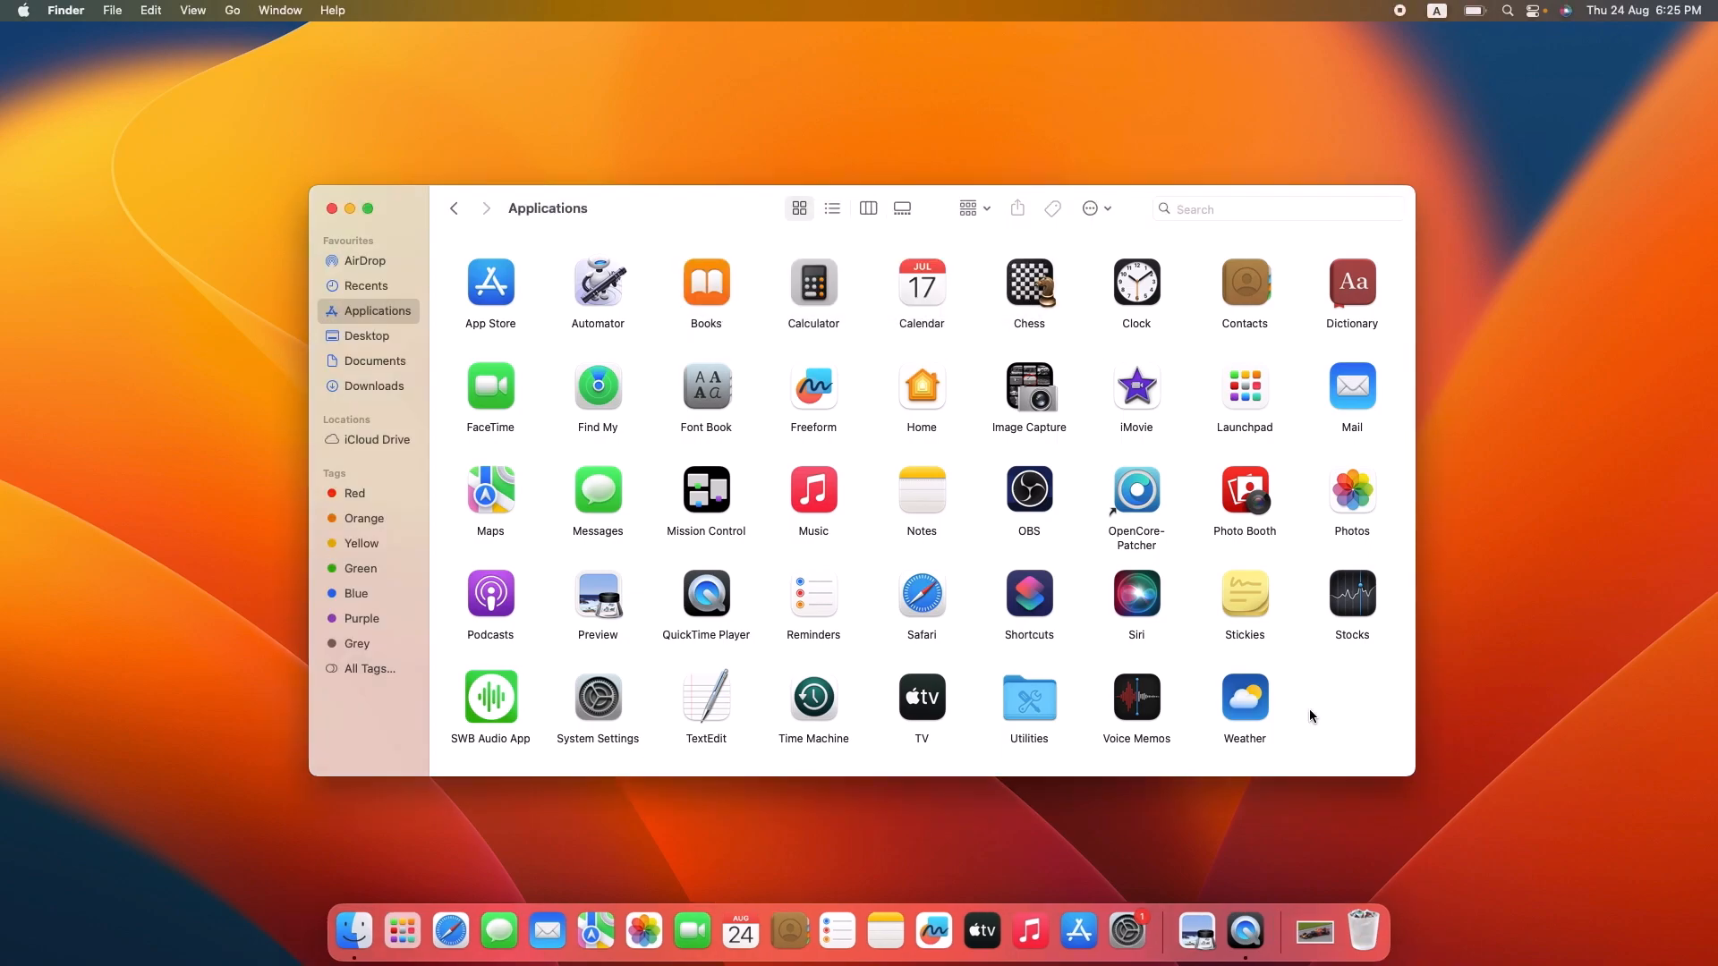
pyautogui.moveTo(1351, 716)
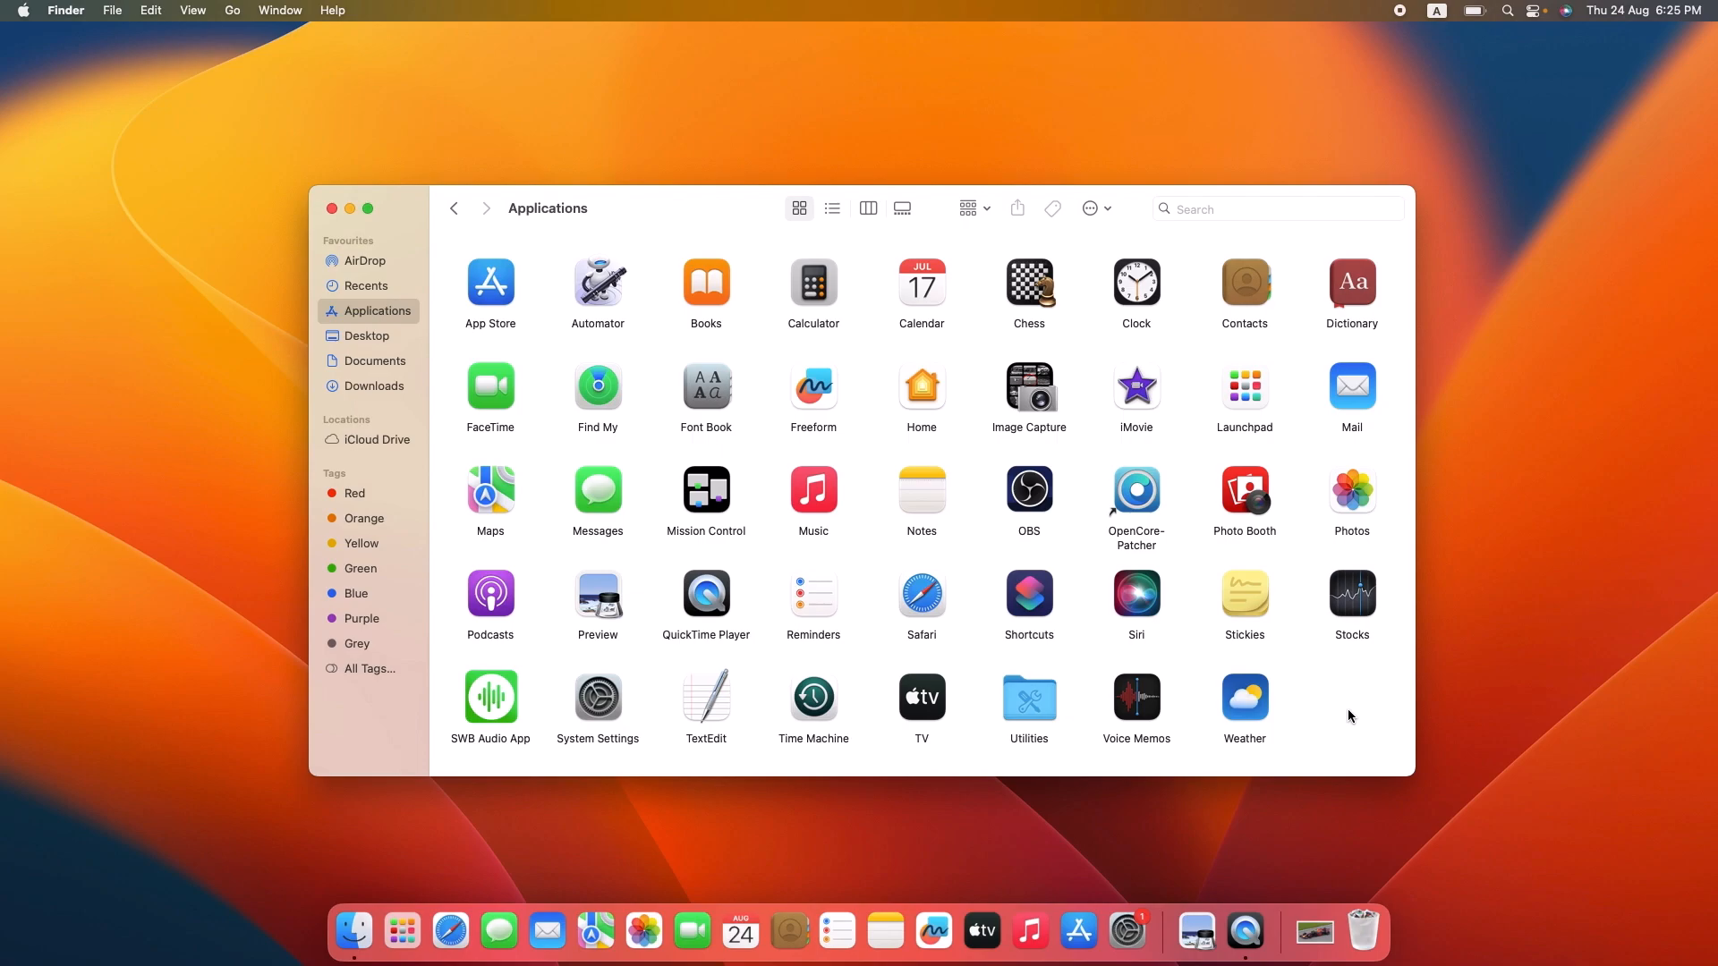
pyautogui.moveTo(1335, 747)
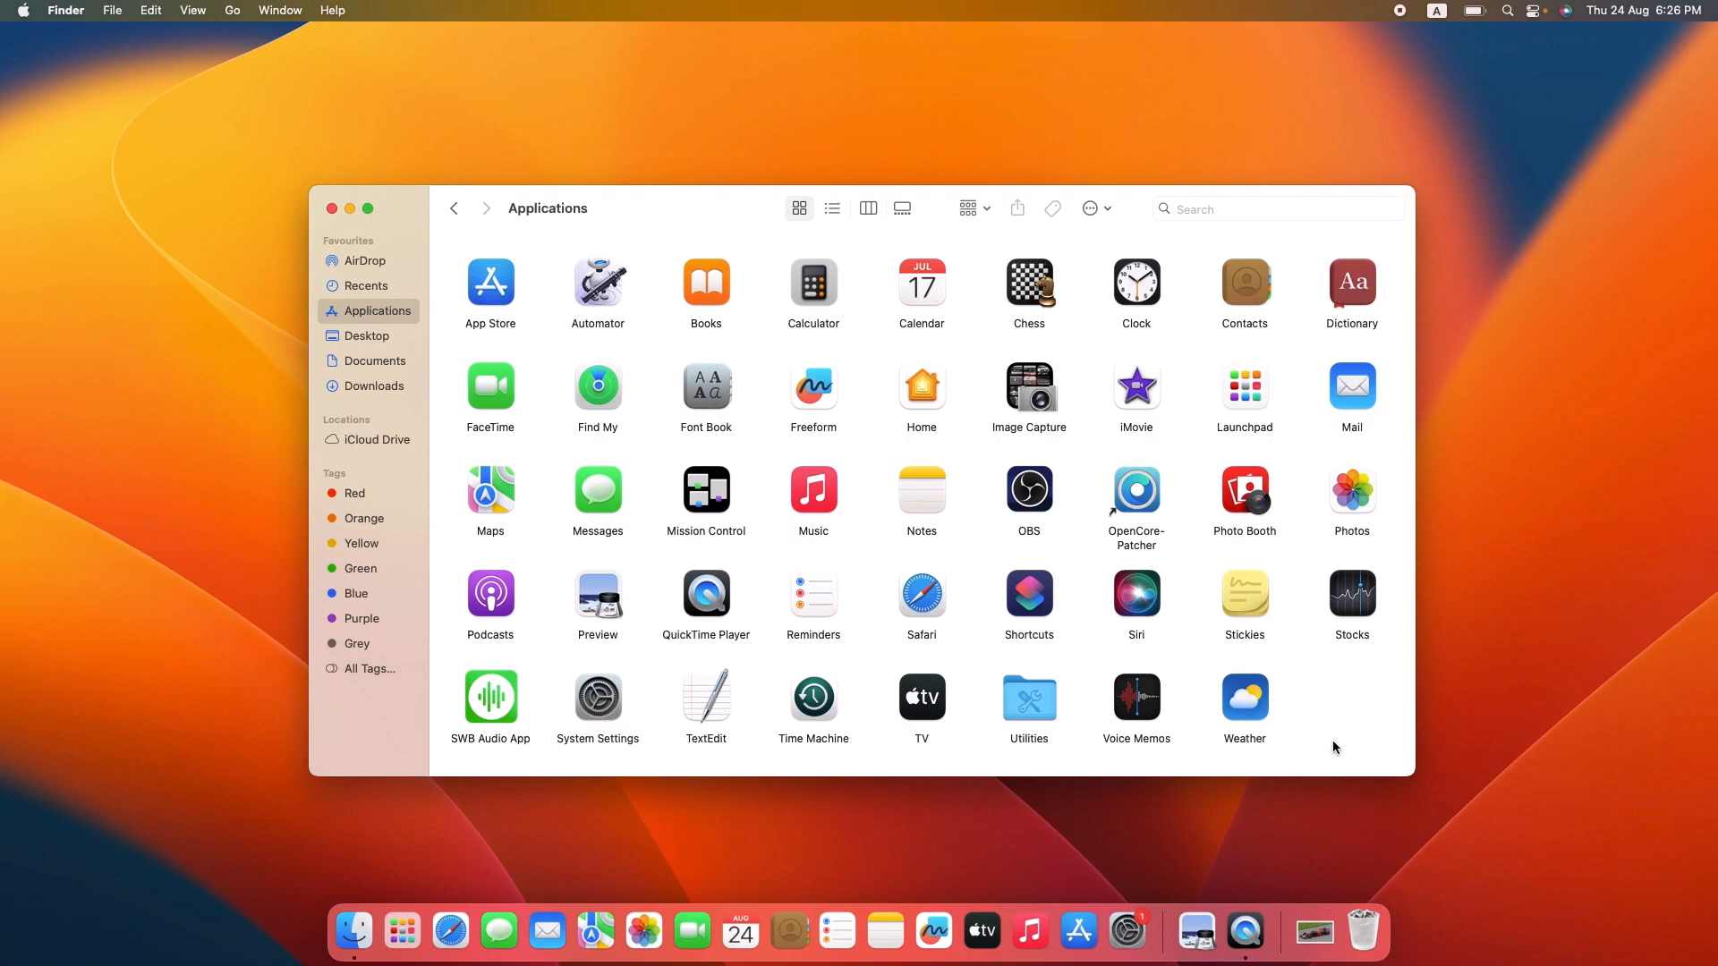
pyautogui.moveTo(1362, 931)
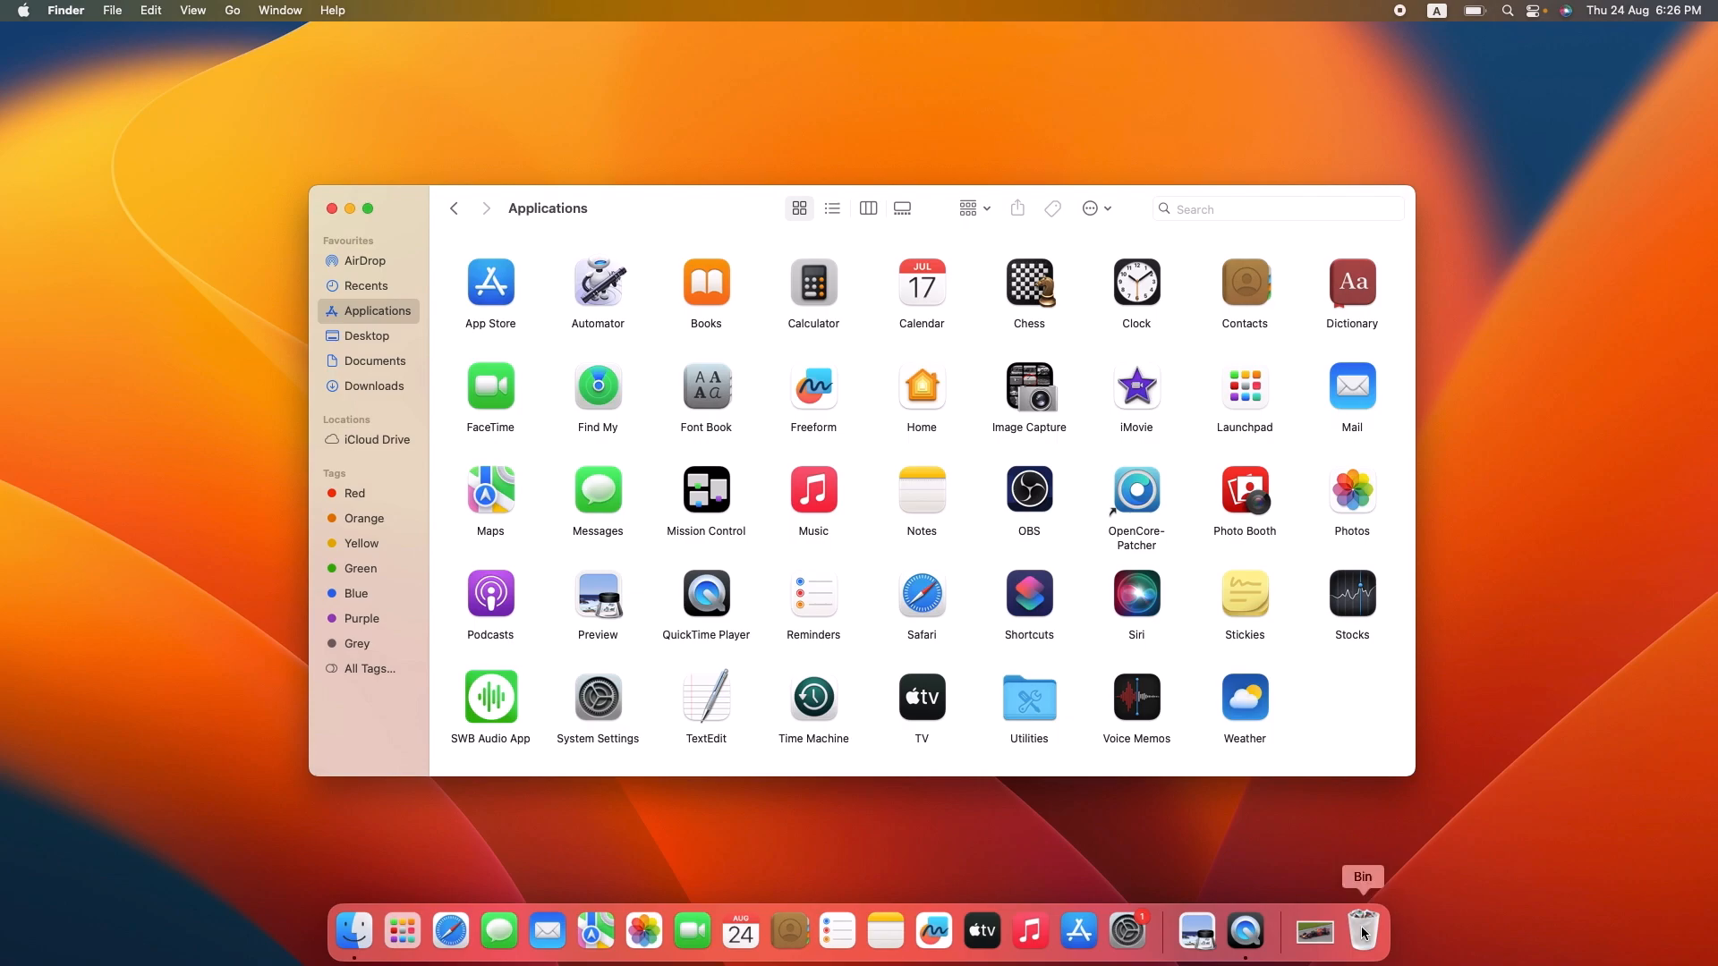
# Step: Open the Bin from the Dock and confirm Empty Bin
pyautogui.click(1362, 931)
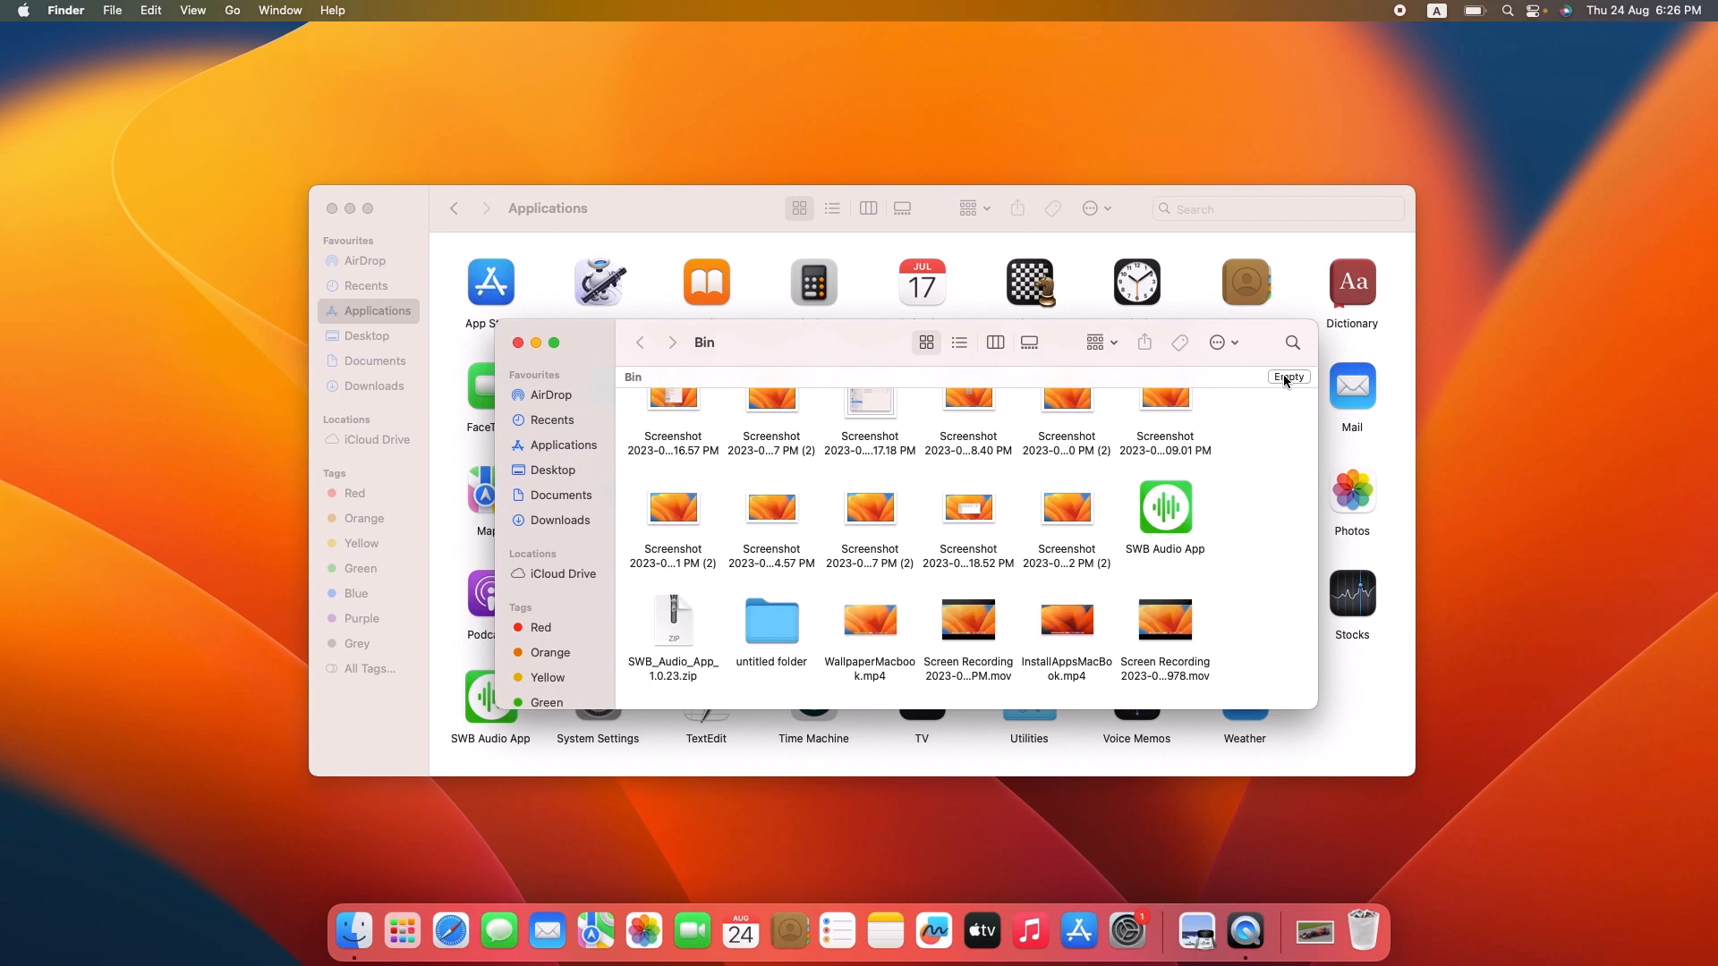
pyautogui.click(1288, 377)
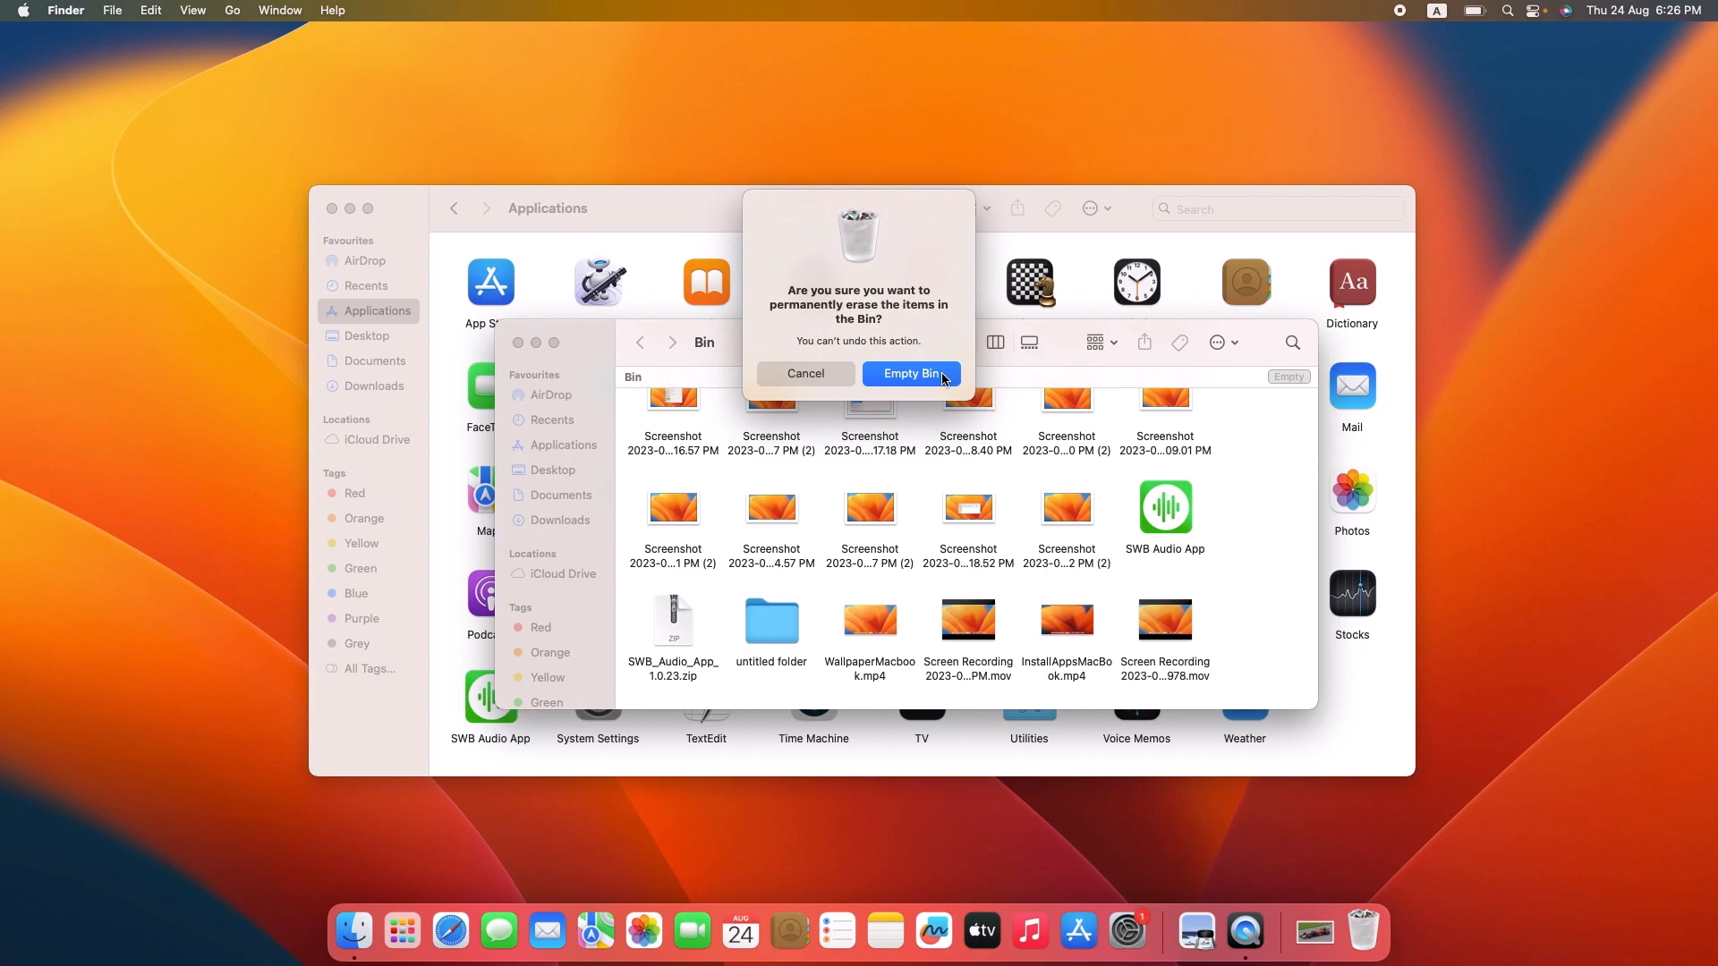
pyautogui.click(911, 374)
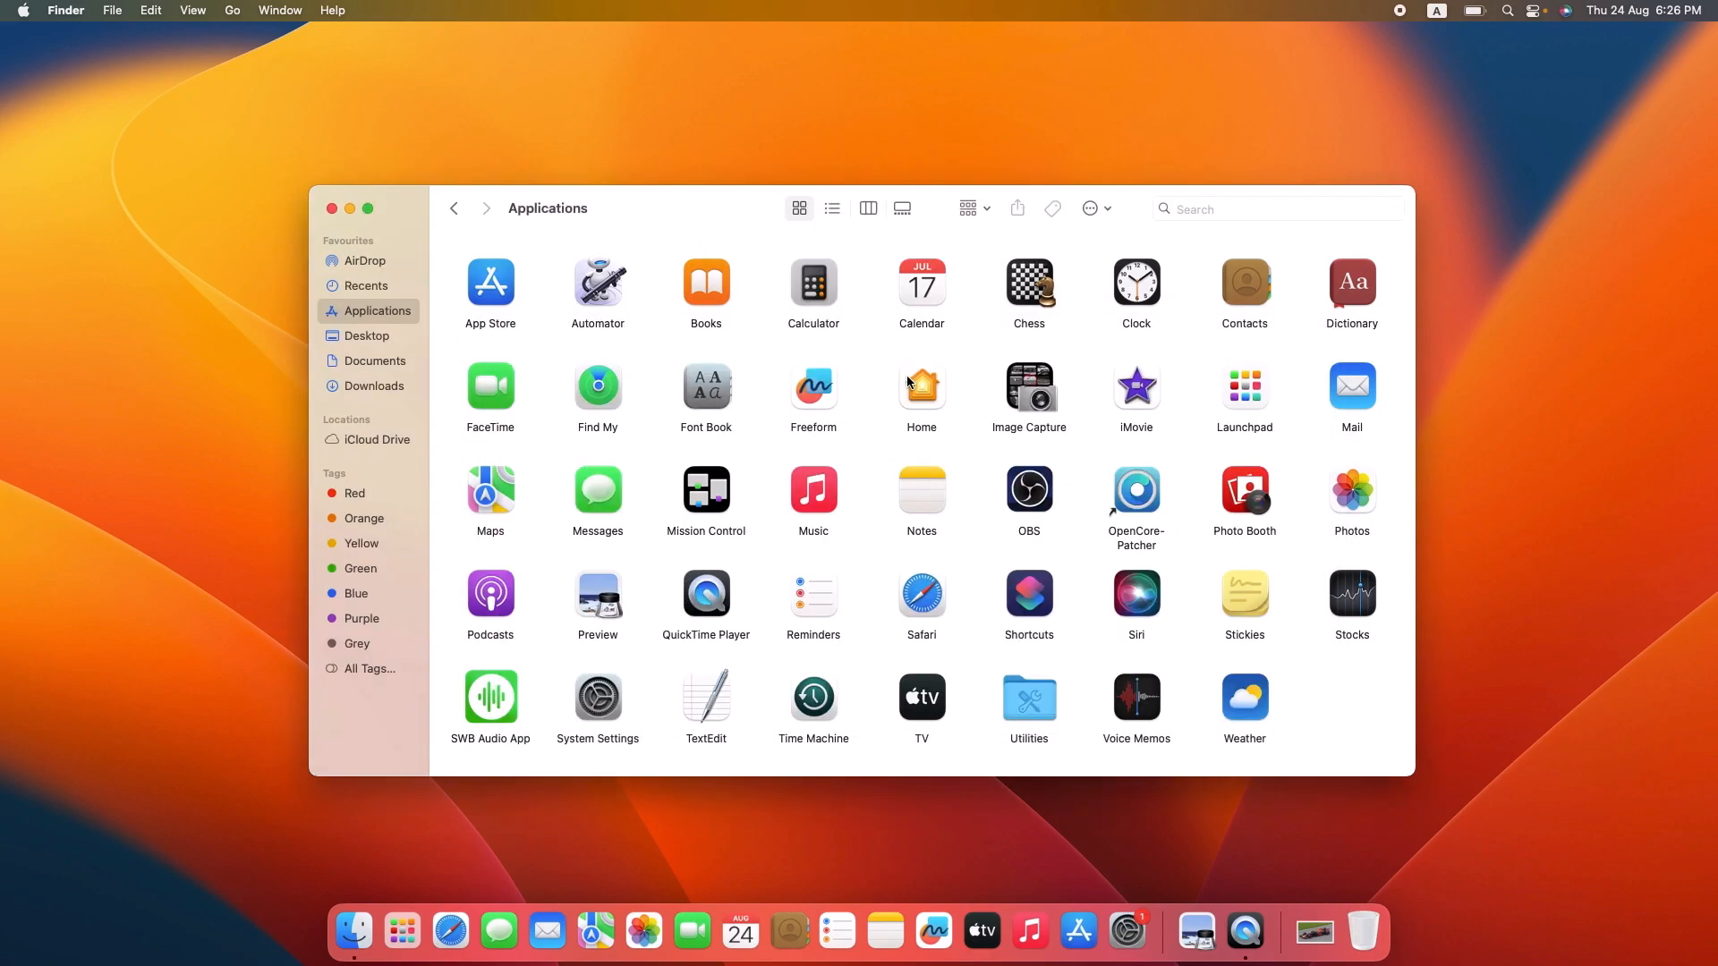